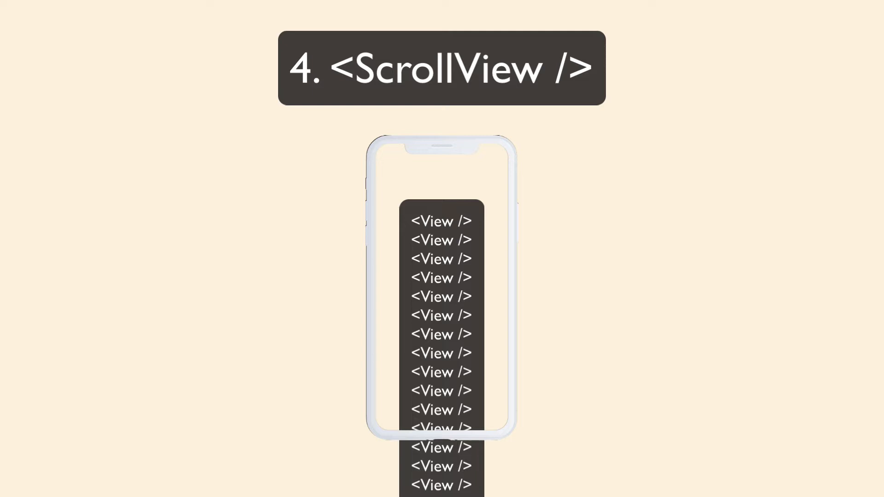
{"action": "scroll", "scroll_direction": "down", "scroll_amount": 3}
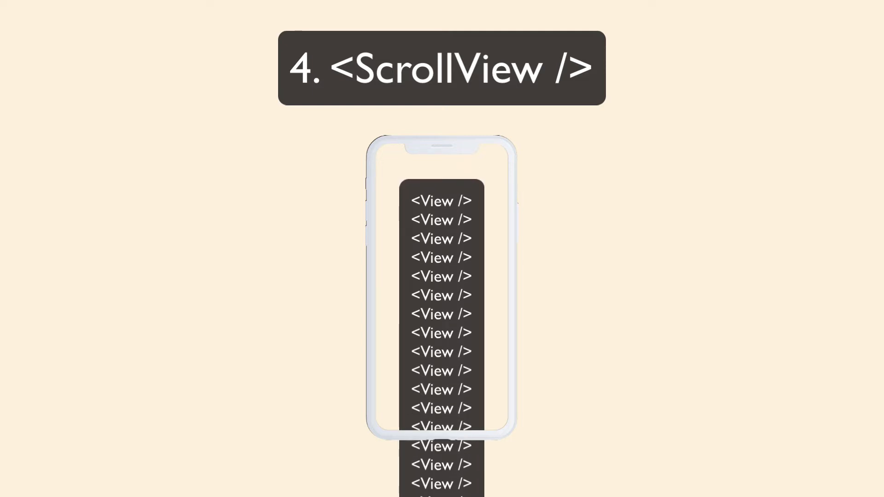
{"action": "scroll", "scroll_direction": "down", "scroll_amount": 3}
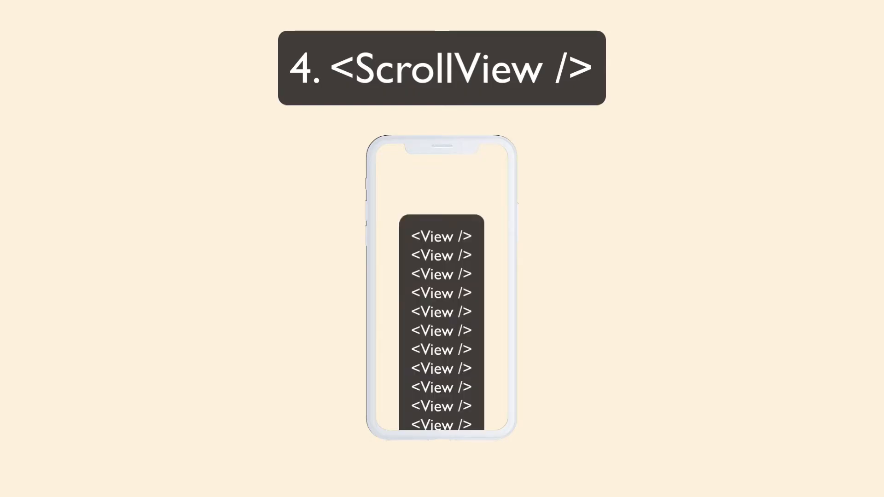
{"action": "scroll", "scroll_direction": "down", "scroll_amount": 3}
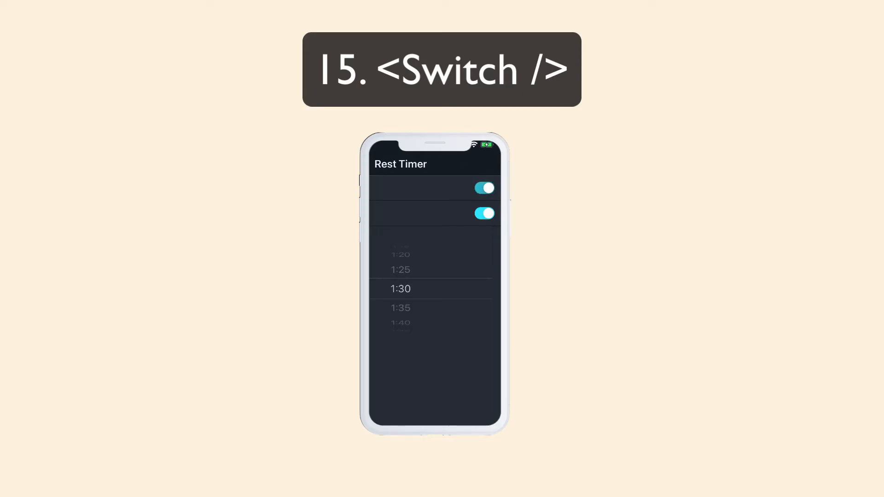
{"action": "left_click", "coordinate": [483, 188]}
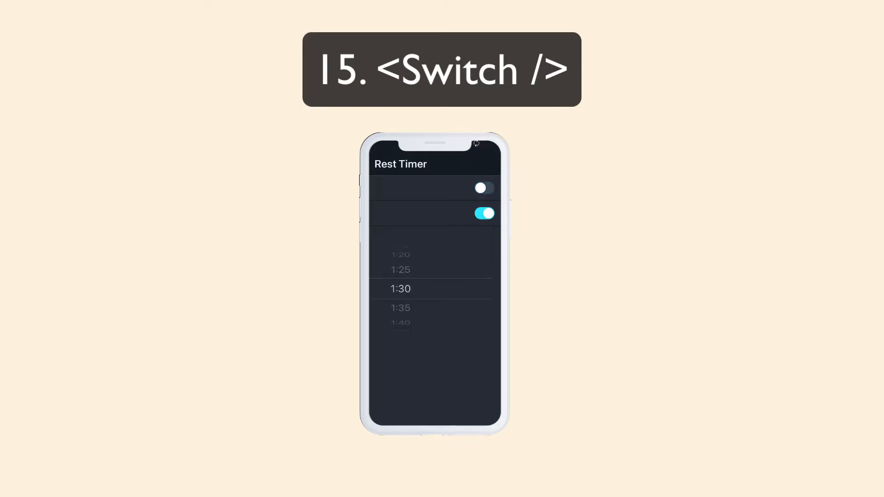
{"action": "left_click", "coordinate": [484, 187]}
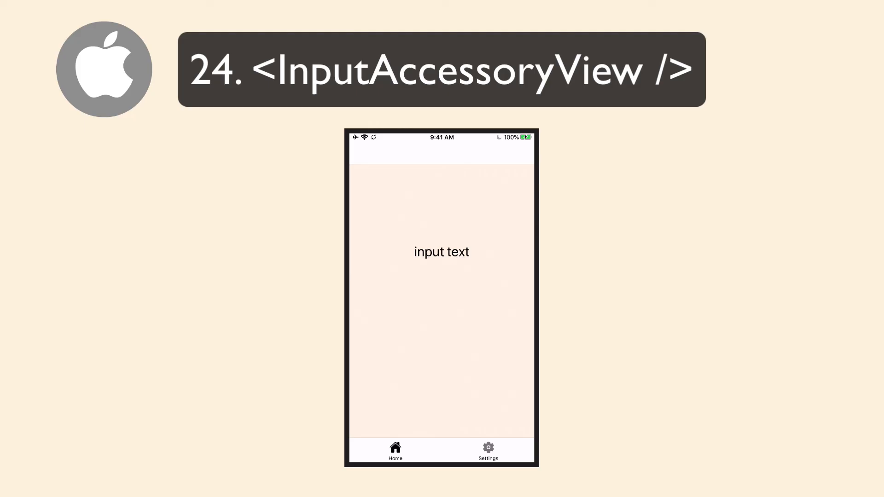
{"action": "left_click", "coordinate": [441, 251]}
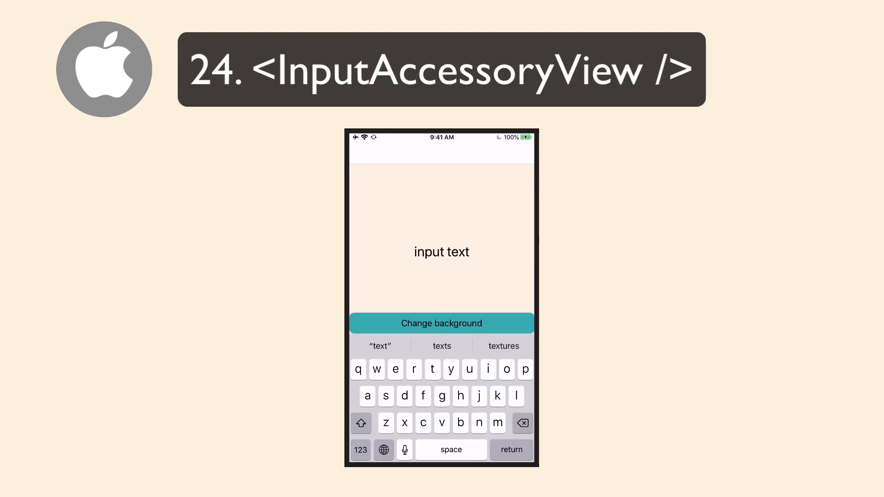
{"action": "left_click", "coordinate": [441, 323]}
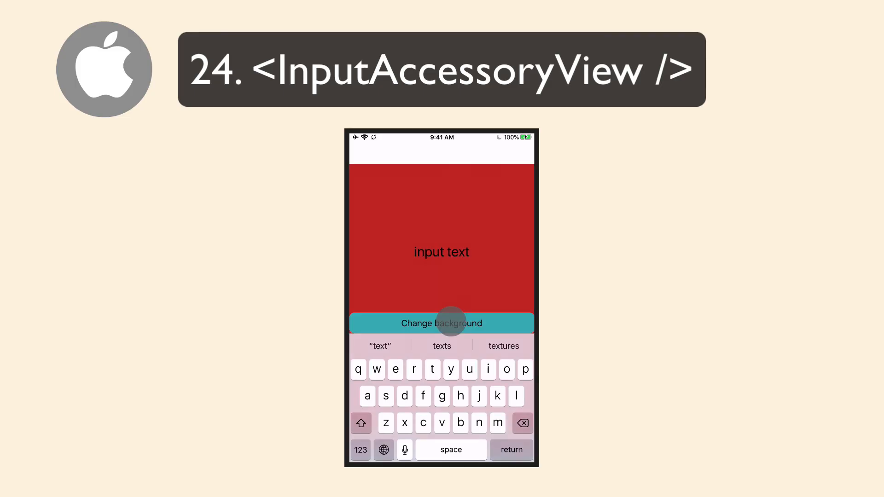